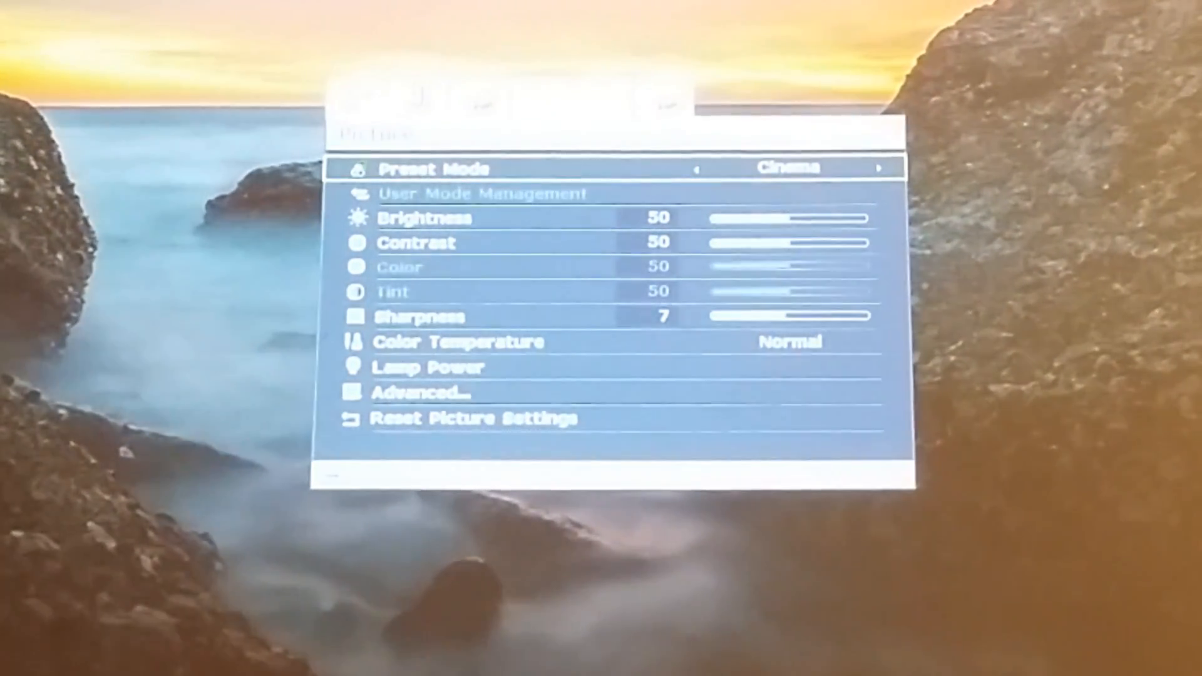
Step: Cycle the Picture preset mode through User 1, User 2 and Dynamic back to Cinema
{"action": "left_click", "coordinate": [879, 167]}
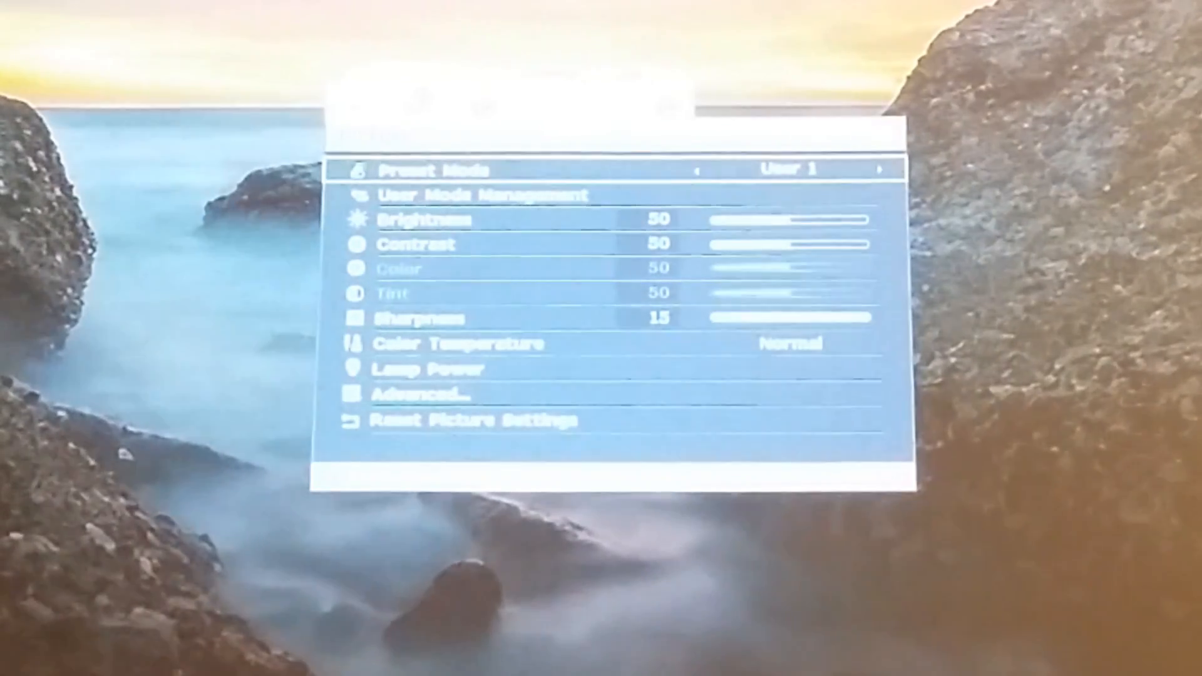
{"action": "left_click", "coordinate": [883, 169]}
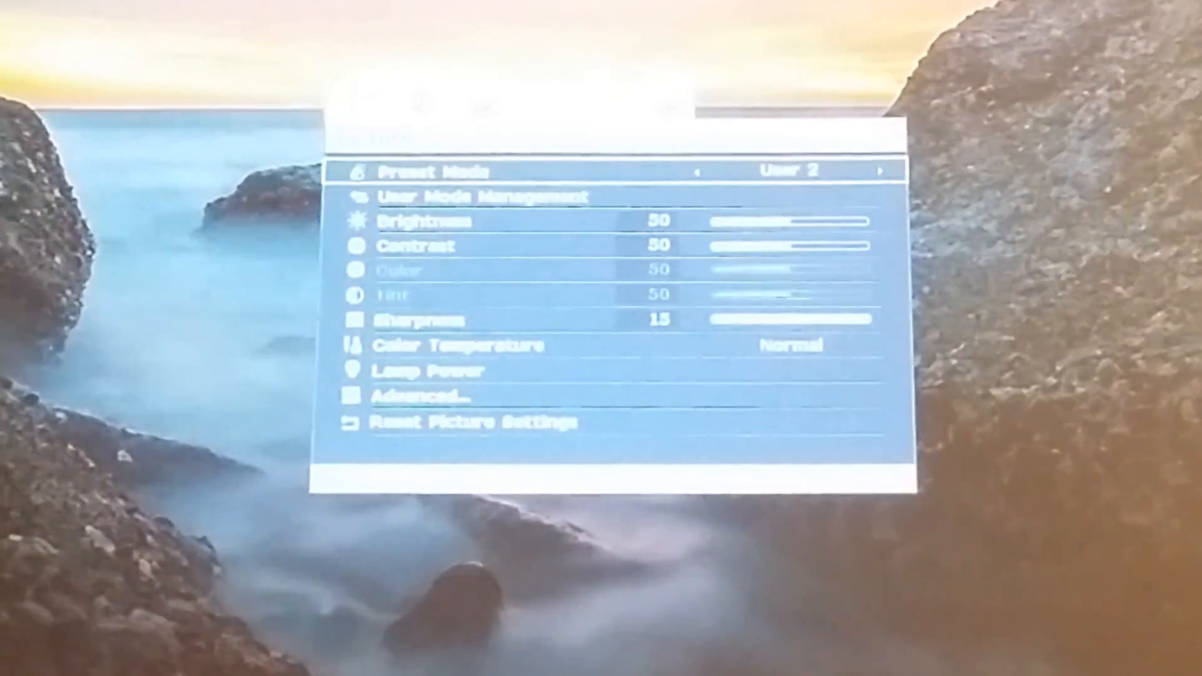
{"action": "left_click", "coordinate": [881, 172]}
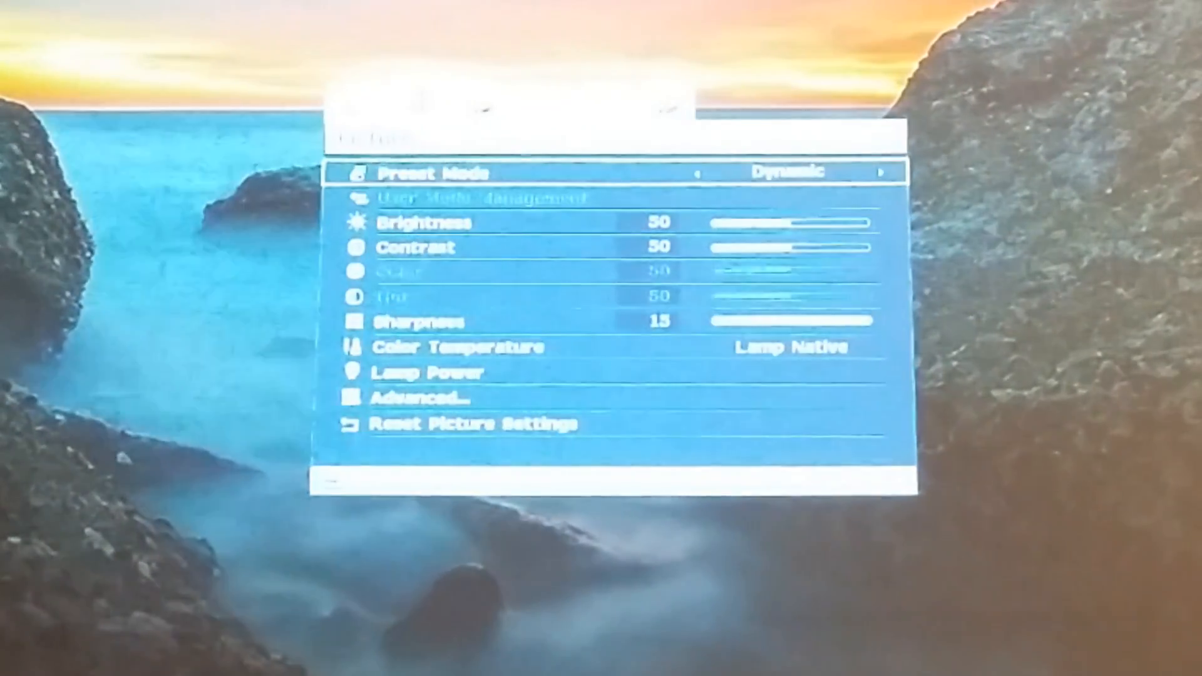
{"action": "key", "text": "down"}
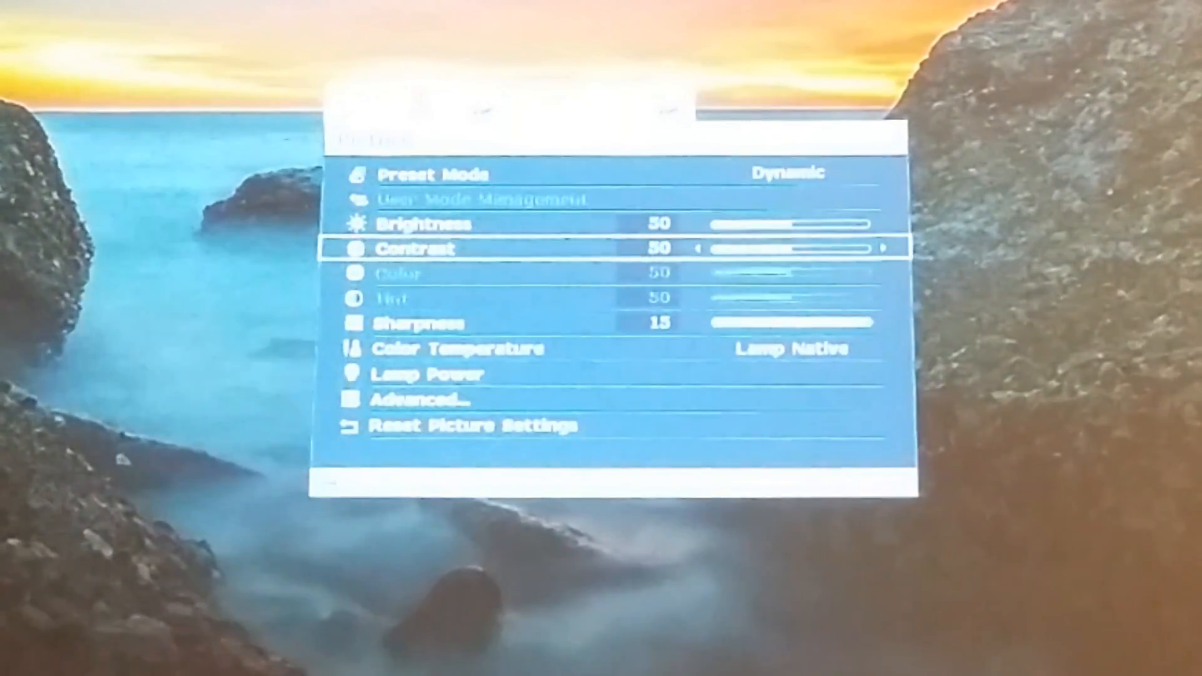
{"action": "key", "text": "up"}
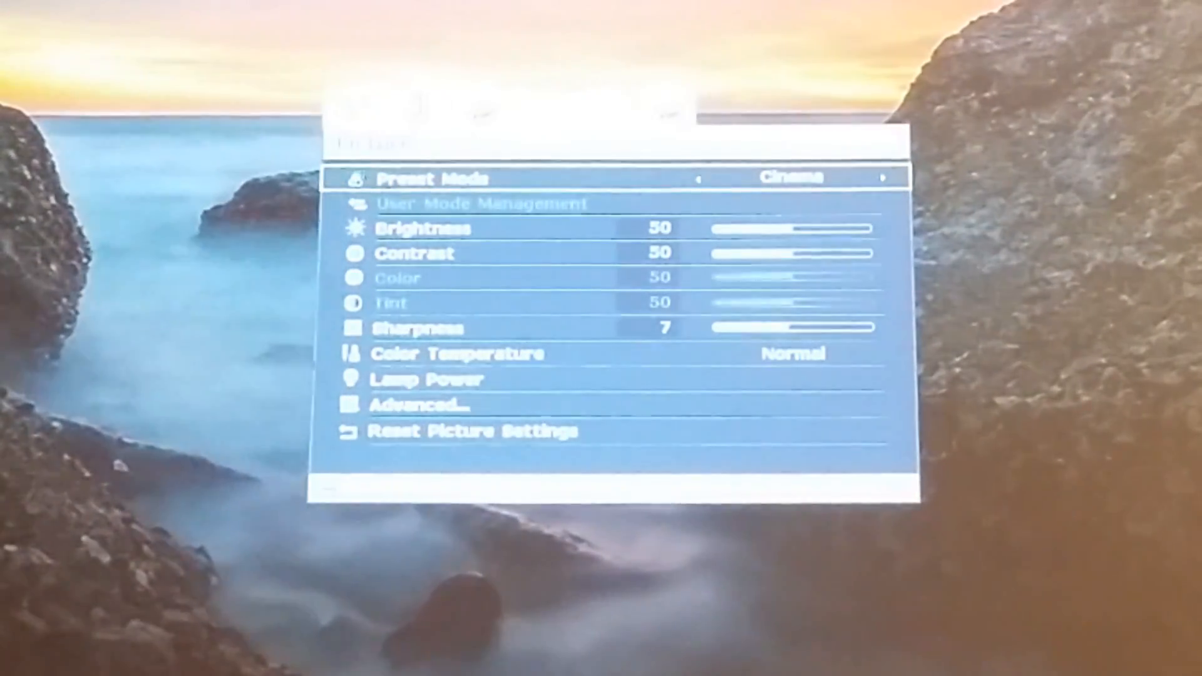
Step: Review Brightness, Sharpness, Color Temperature and Lamp Power, then enter the Advanced picture settings
{"action": "key", "text": "Down"}
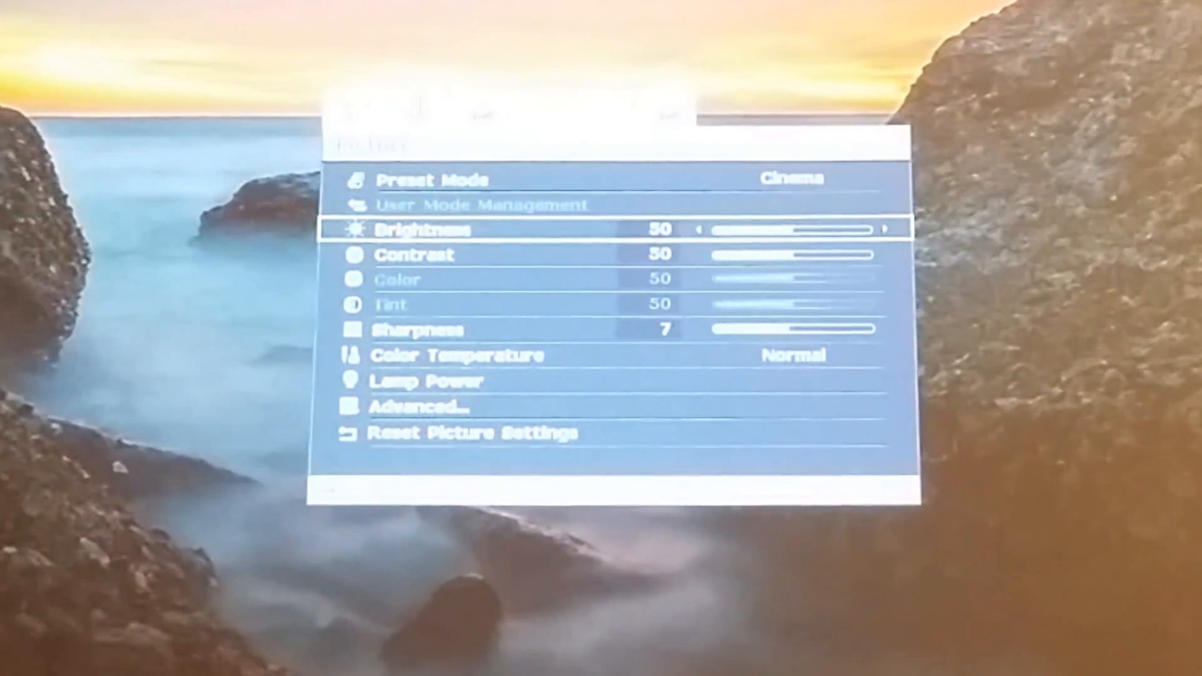
{"action": "key", "text": "down"}
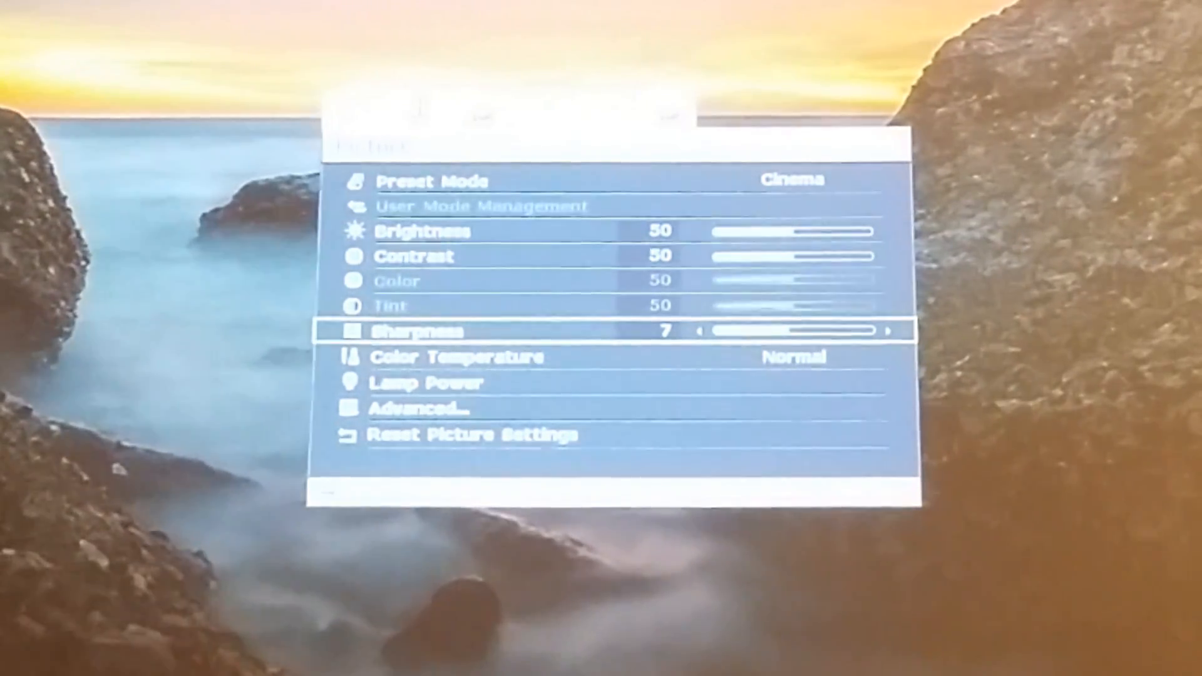
{"action": "key", "text": "Down"}
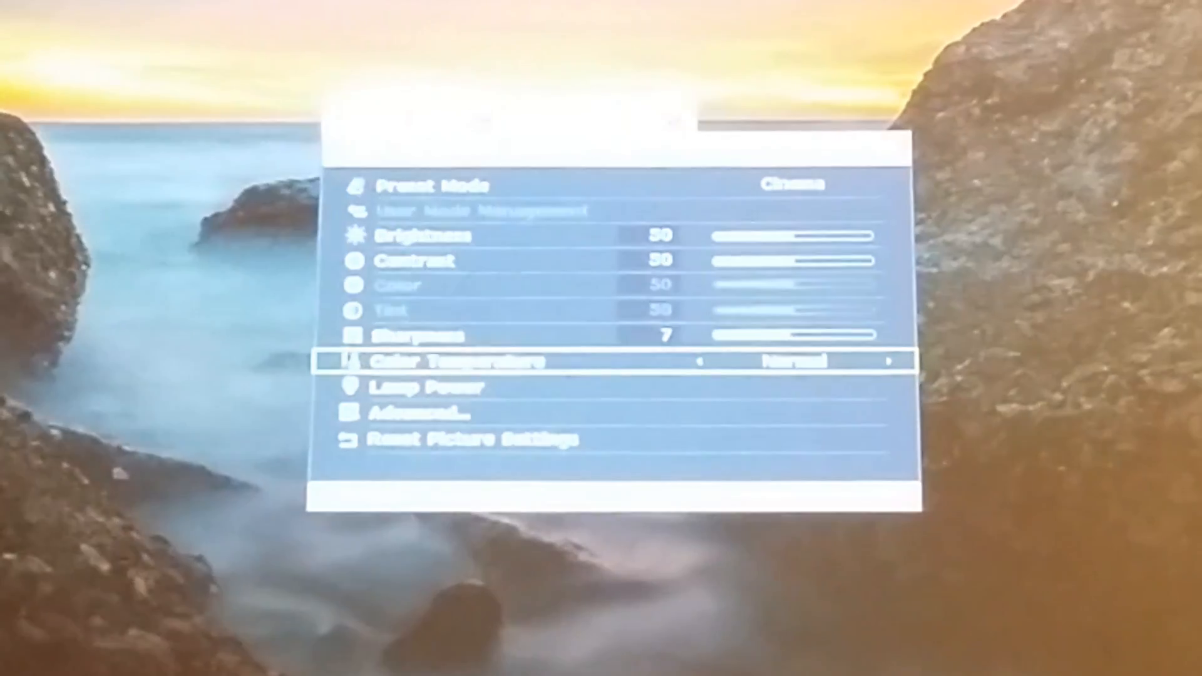
{"action": "key", "text": "Down"}
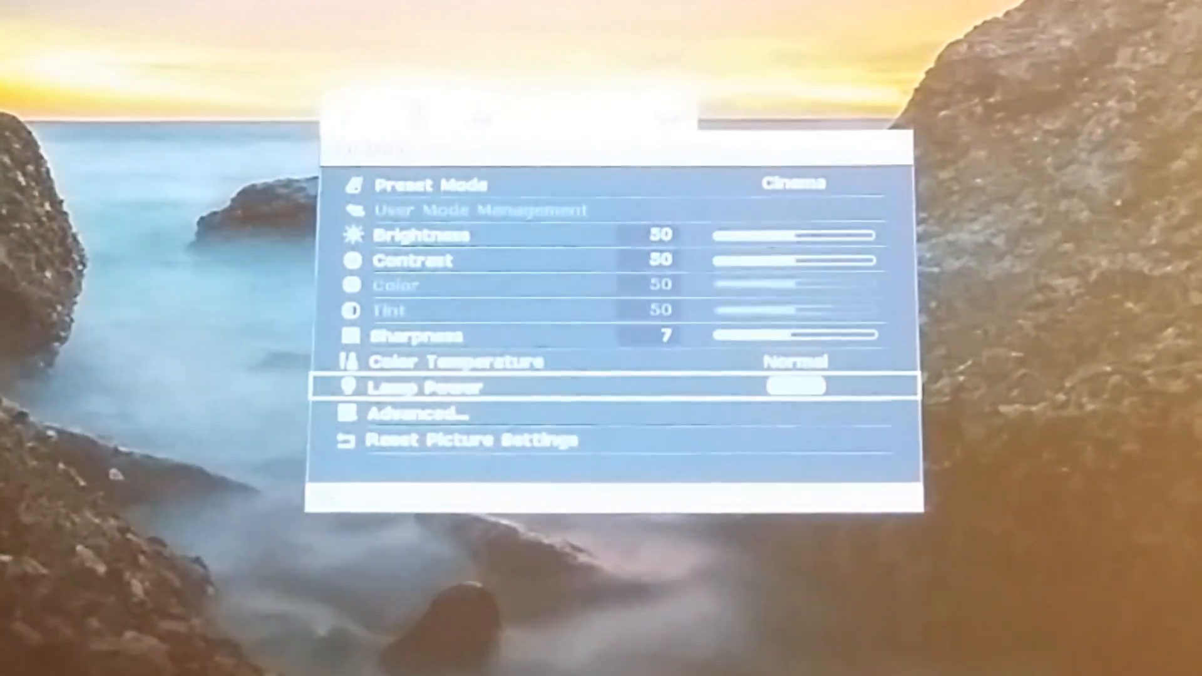
{"action": "left_click", "coordinate": [423, 387]}
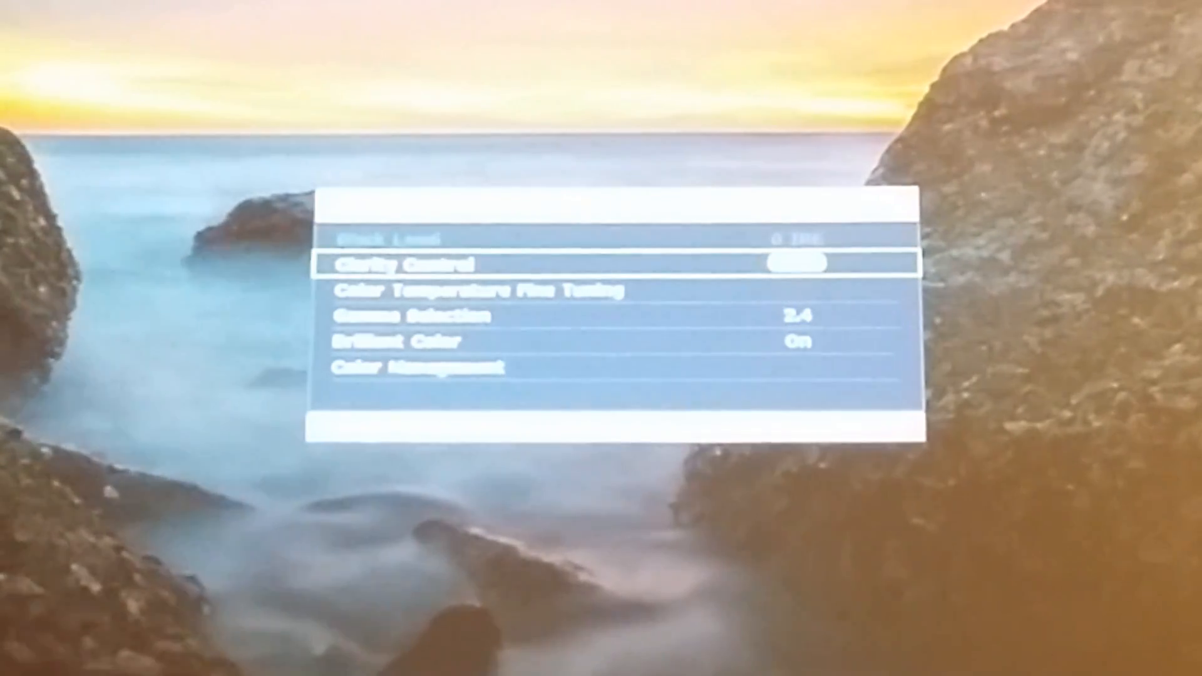
Step: View Color Management for Red (Hue, Gain, Saturation 50) and move on to Audio Setup
{"action": "key", "text": "Down"}
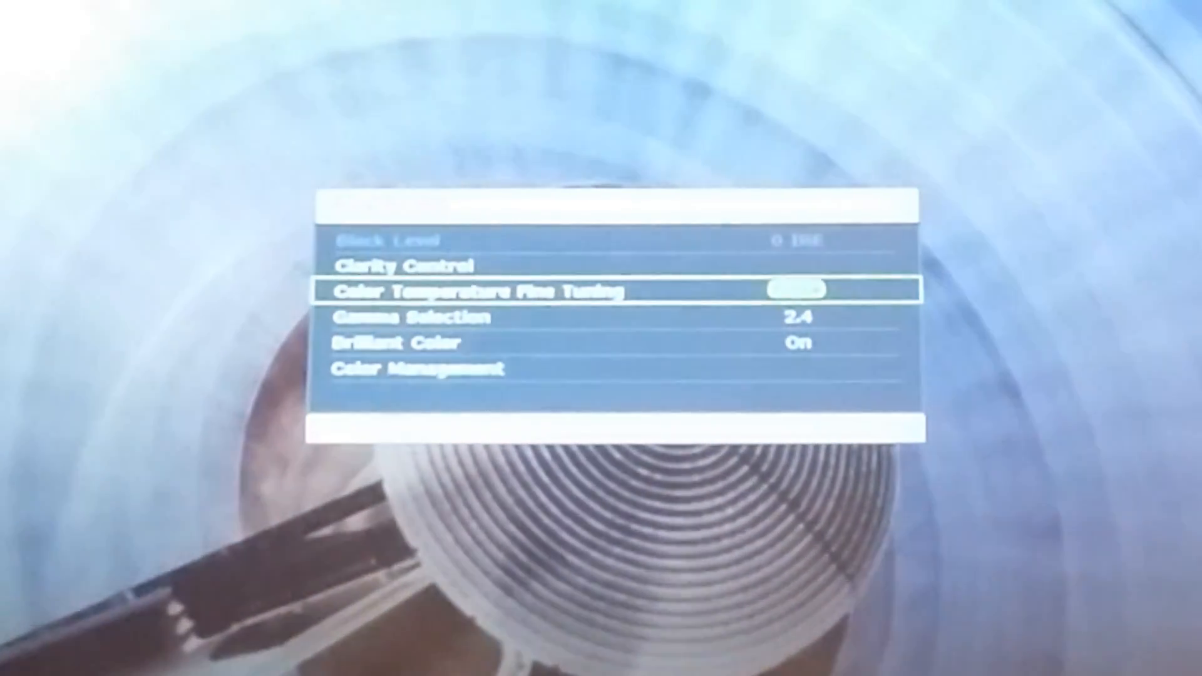
{"action": "key", "text": "Down"}
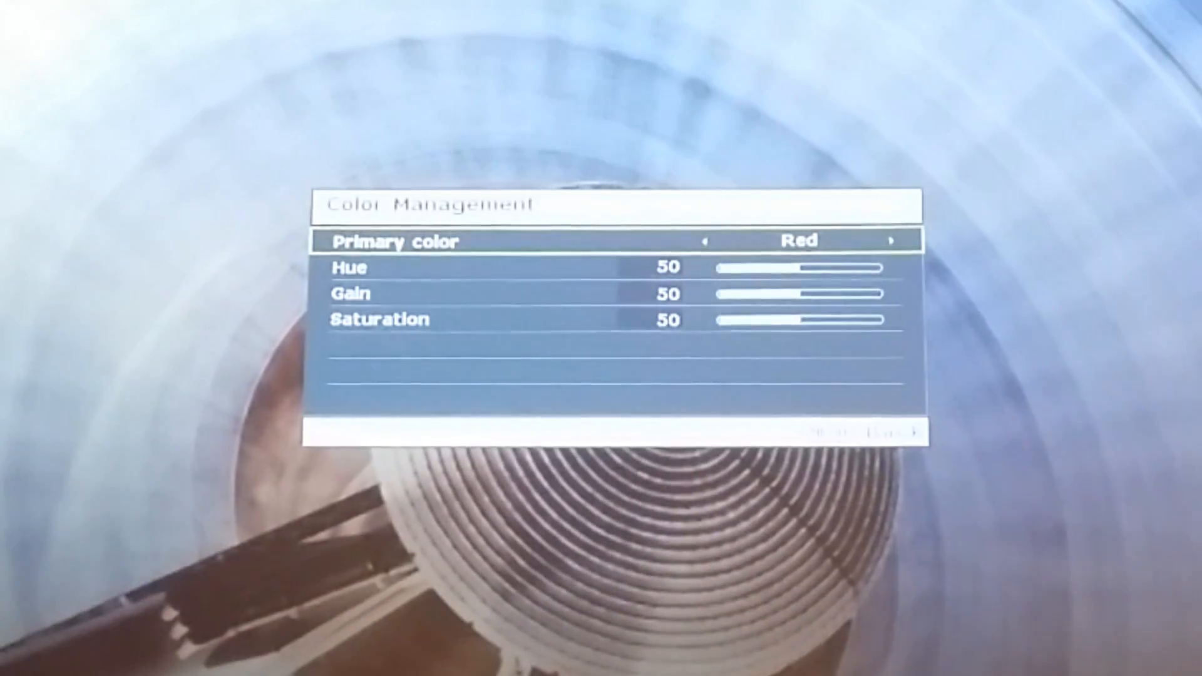
{"action": "left_click", "coordinate": [894, 241]}
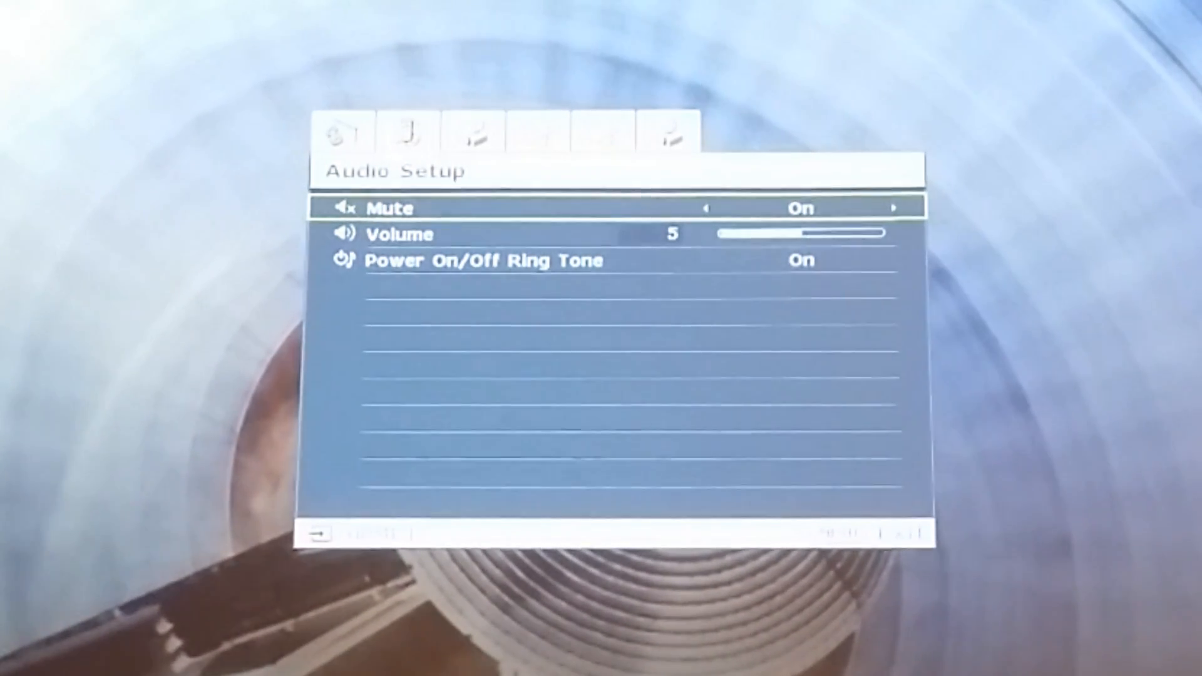
Step: Review Audio Setup (Mute On, Volume 5) and move on to the Display menu
{"action": "key", "text": "Down"}
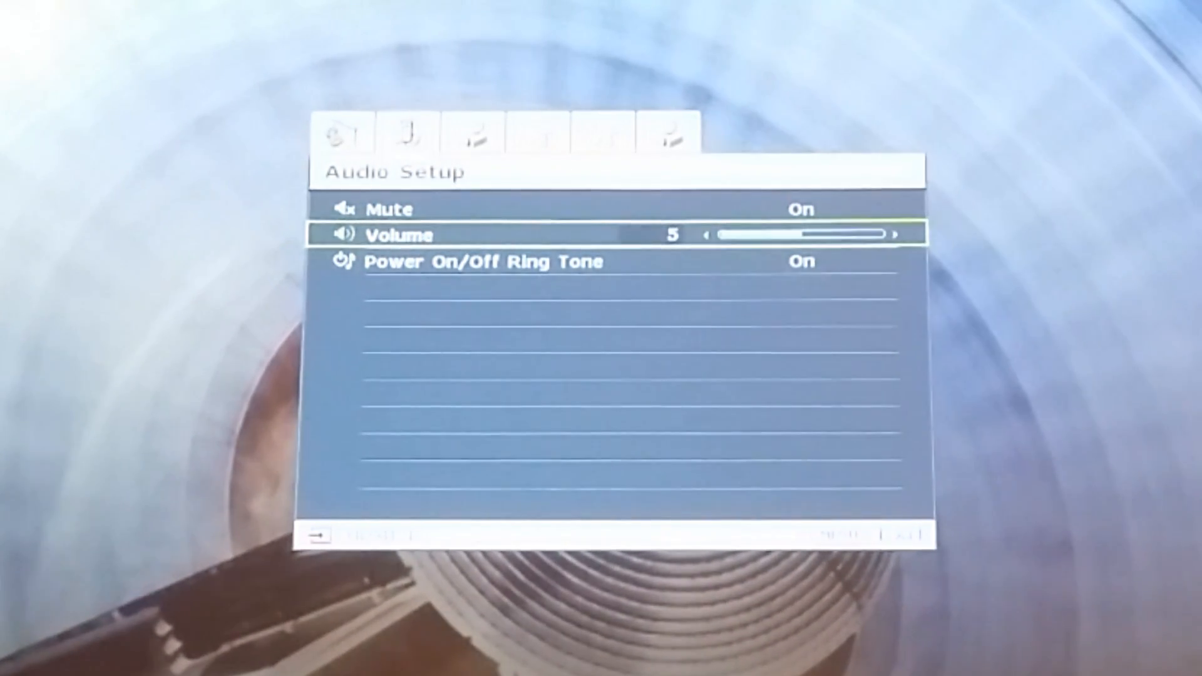
{"action": "key", "text": "Down"}
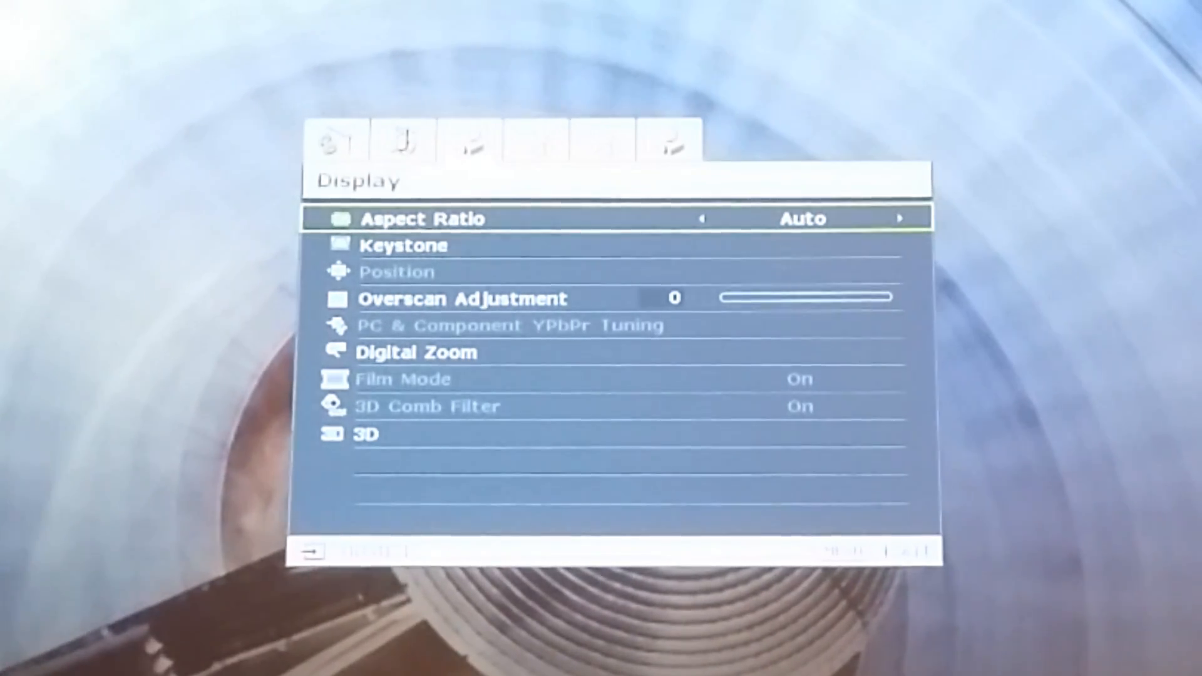
Step: Cycle Aspect Ratio through Real and 4:3 back to Auto
{"action": "left_click", "coordinate": [900, 219]}
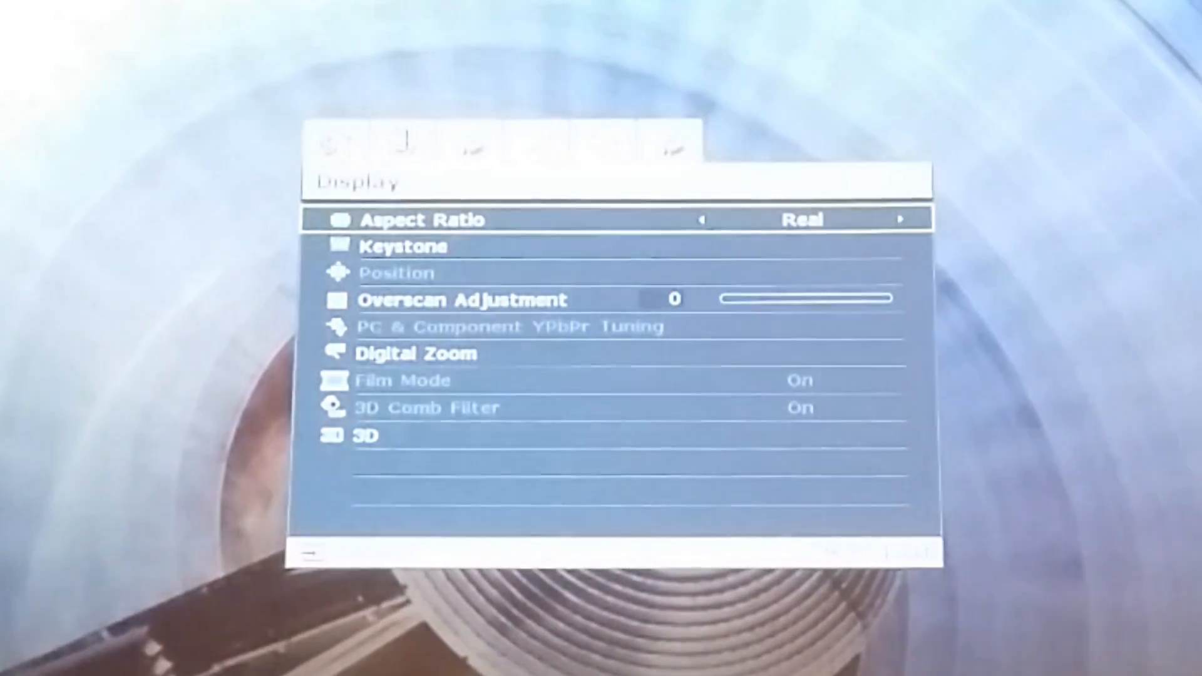
{"action": "left_click", "coordinate": [900, 221]}
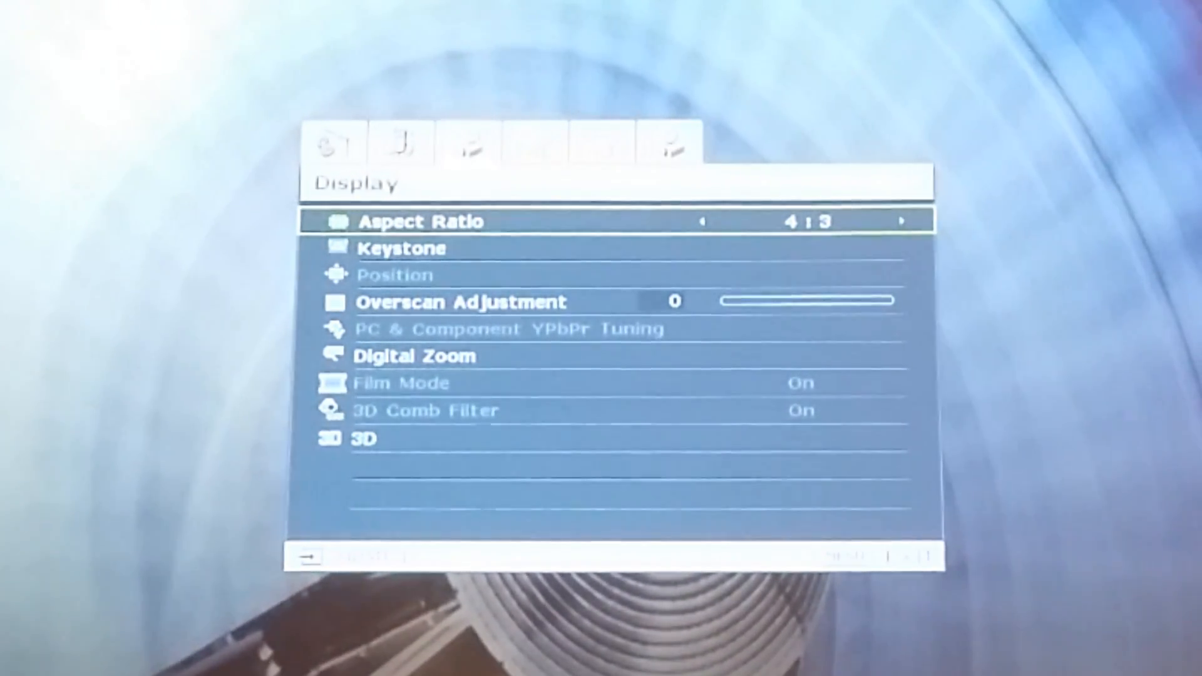
{"action": "left_click", "coordinate": [902, 221]}
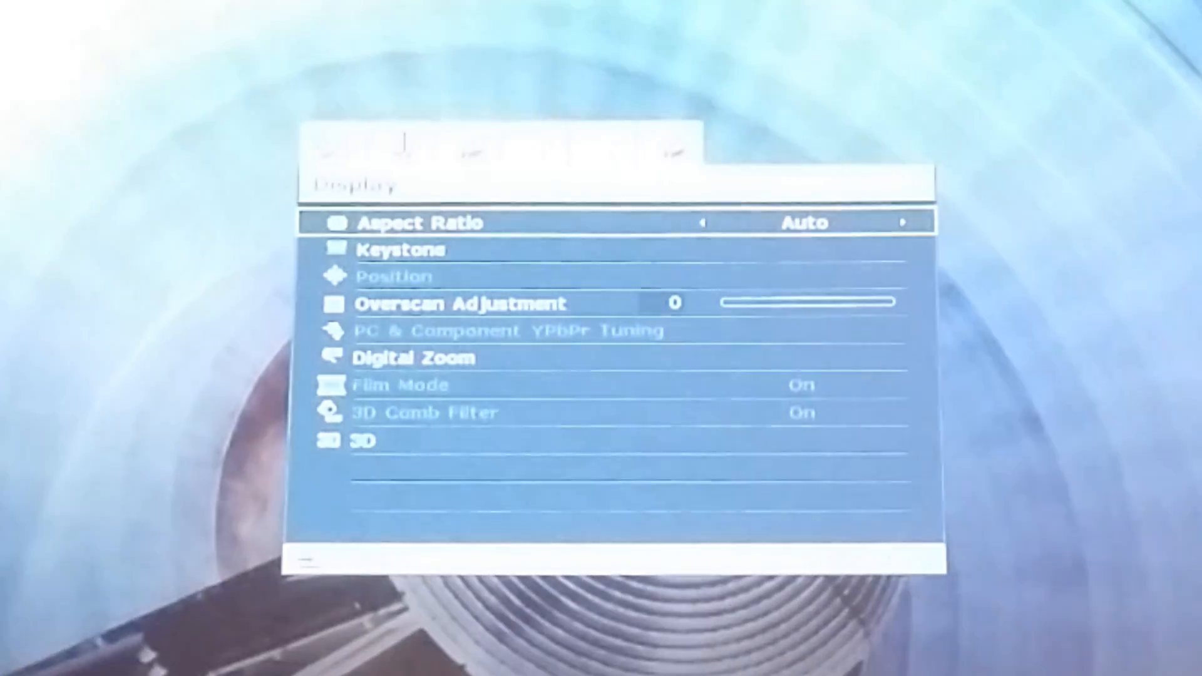
Step: Review Keystone and Overscan Adjustment 0, then move on to System Setup: Basic
{"action": "key", "text": "Down"}
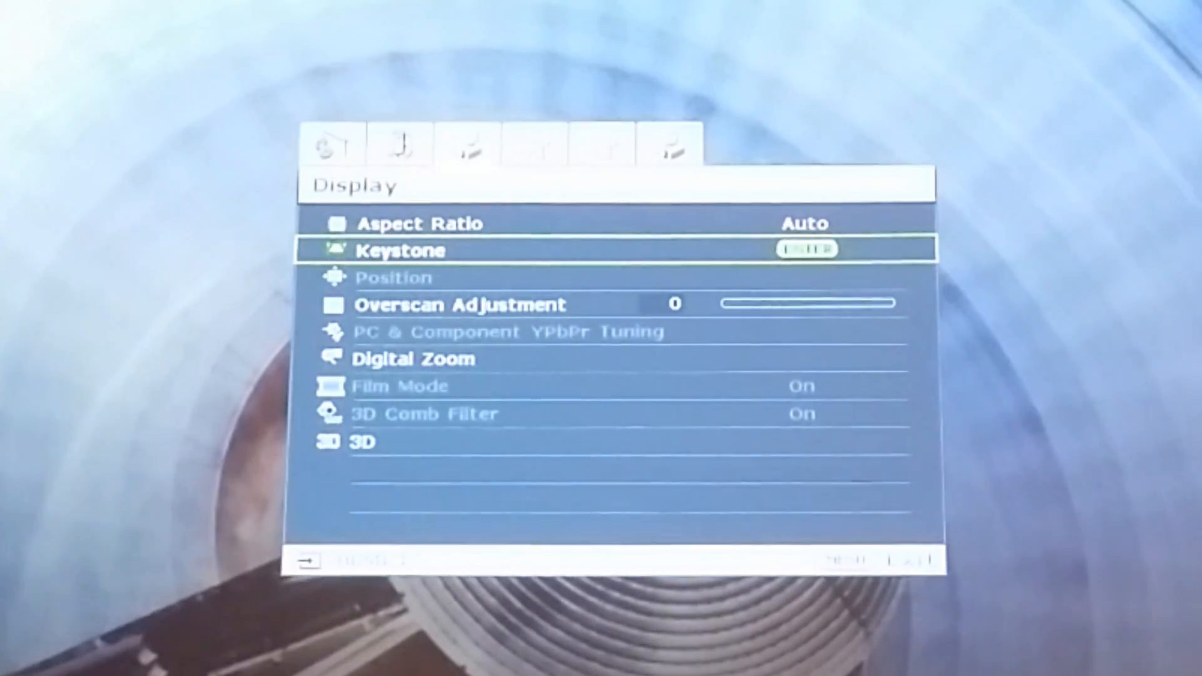
{"action": "left_click", "coordinate": [805, 249]}
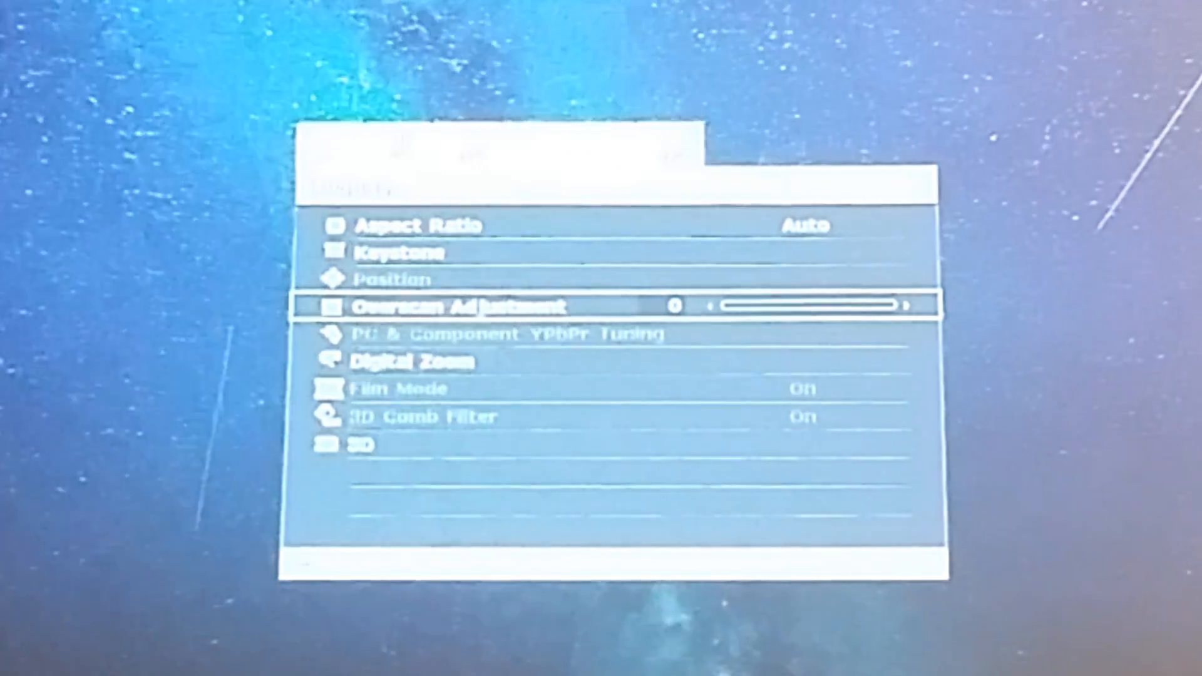
{"action": "key", "text": "Right"}
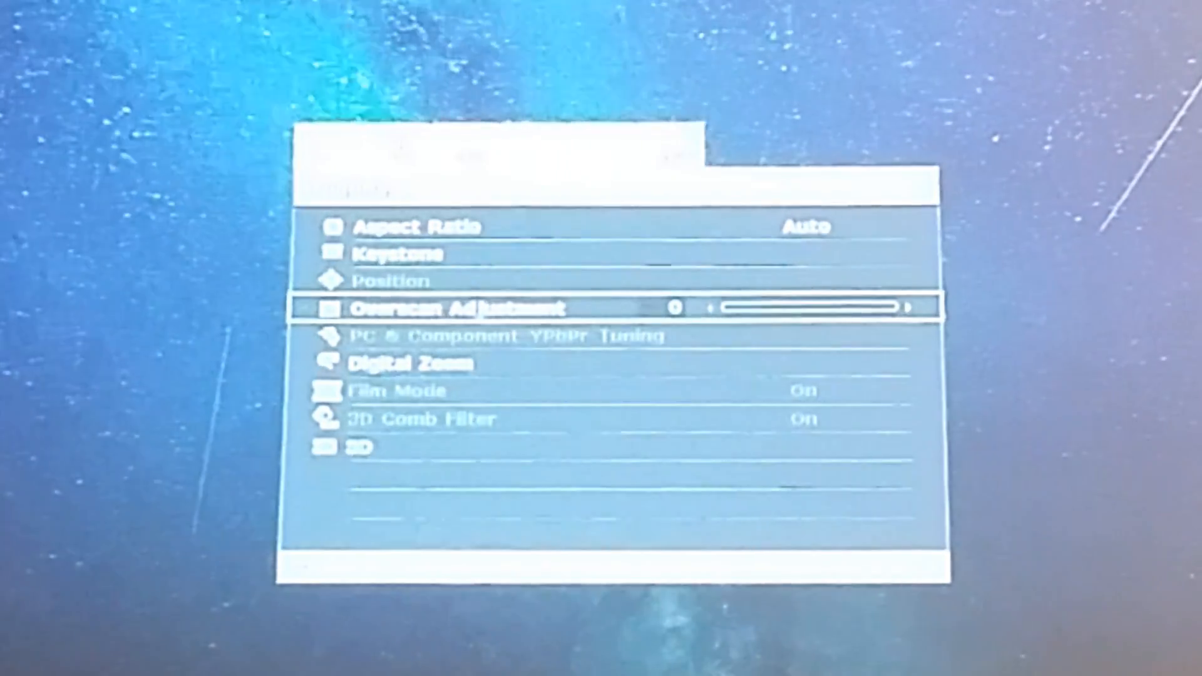
{"action": "key", "text": "Down"}
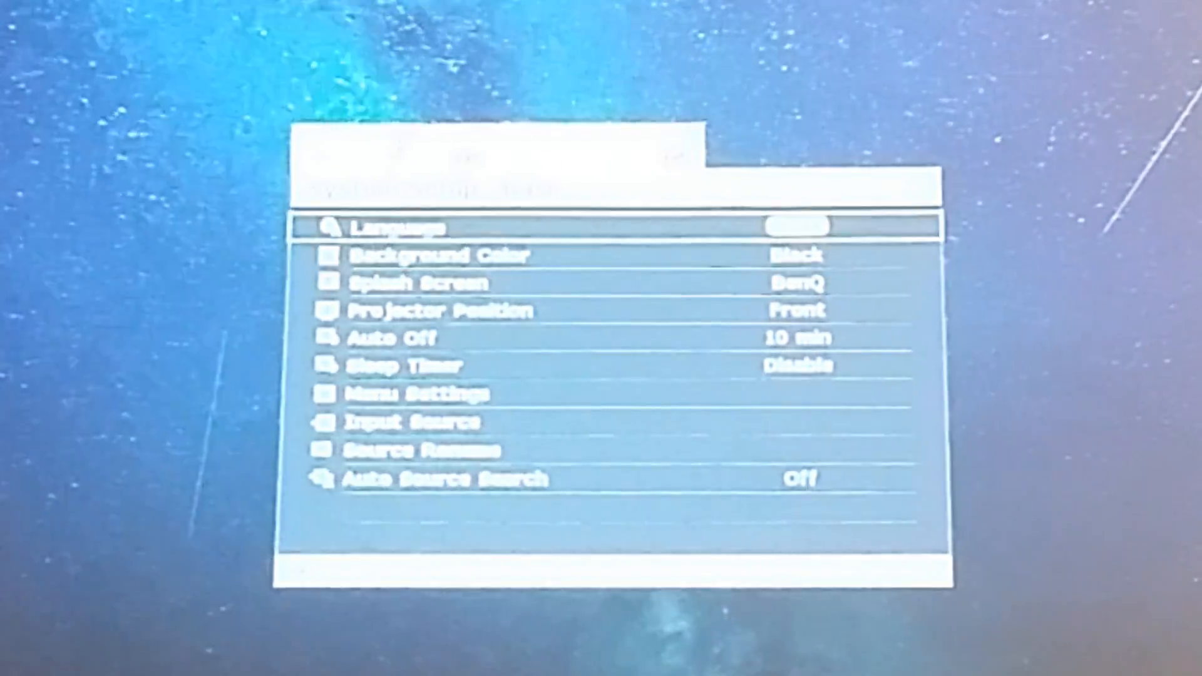
Step: Review Background Color Black, Auto Off 10 min and Projector Position Front, then move to System Setup: Advanced
{"action": "key", "text": "down"}
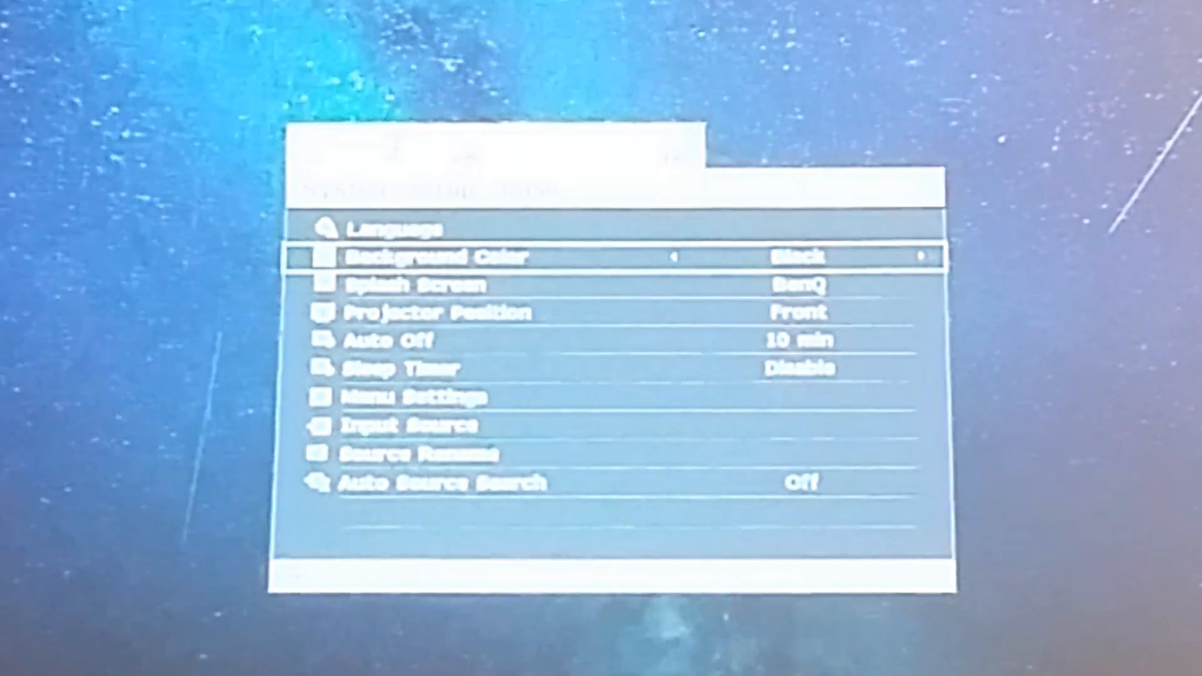
{"action": "key", "text": "Down"}
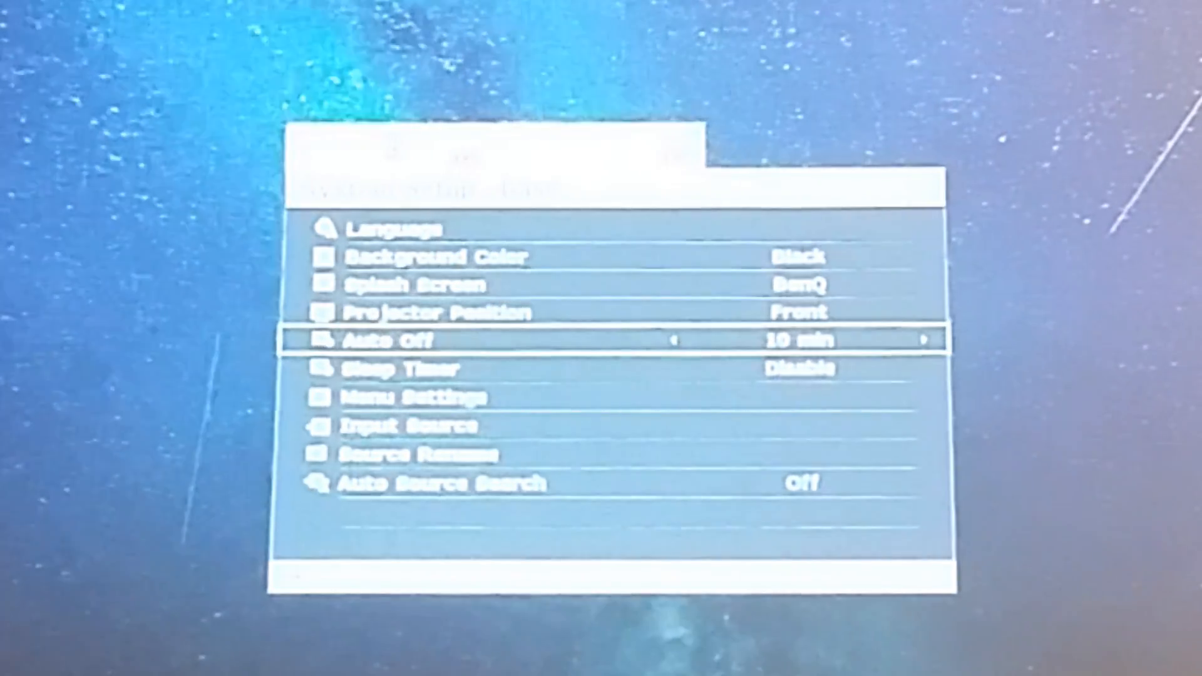
{"action": "key", "text": "Up"}
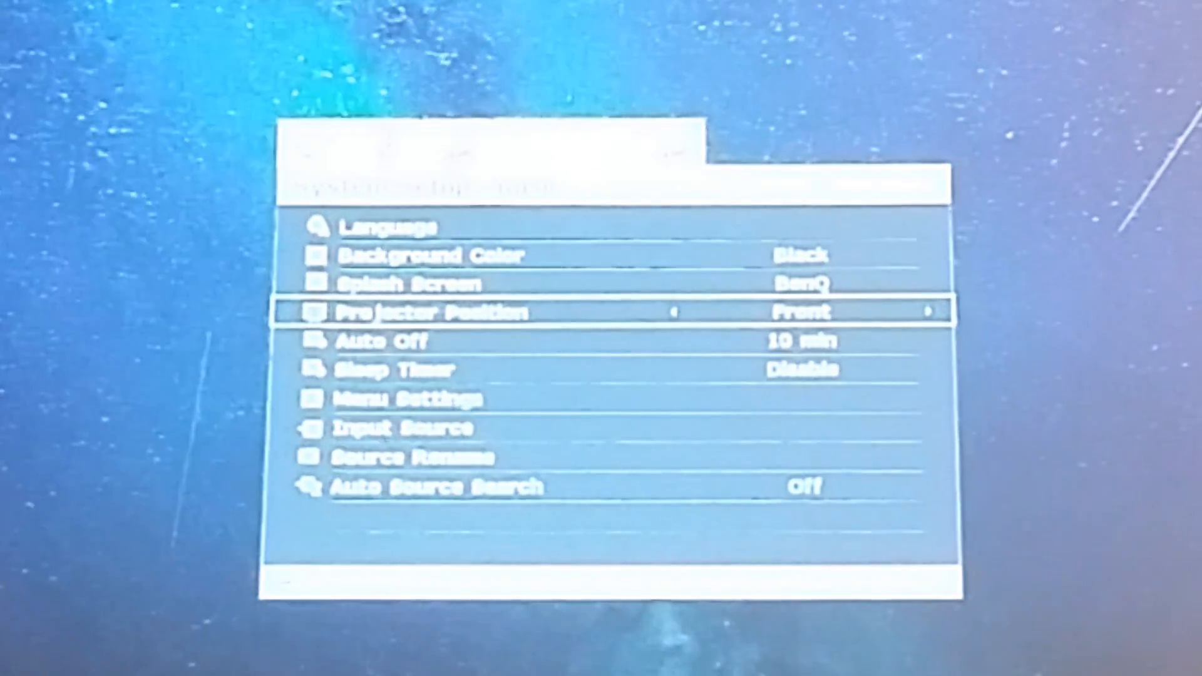
{"action": "key", "text": "Down"}
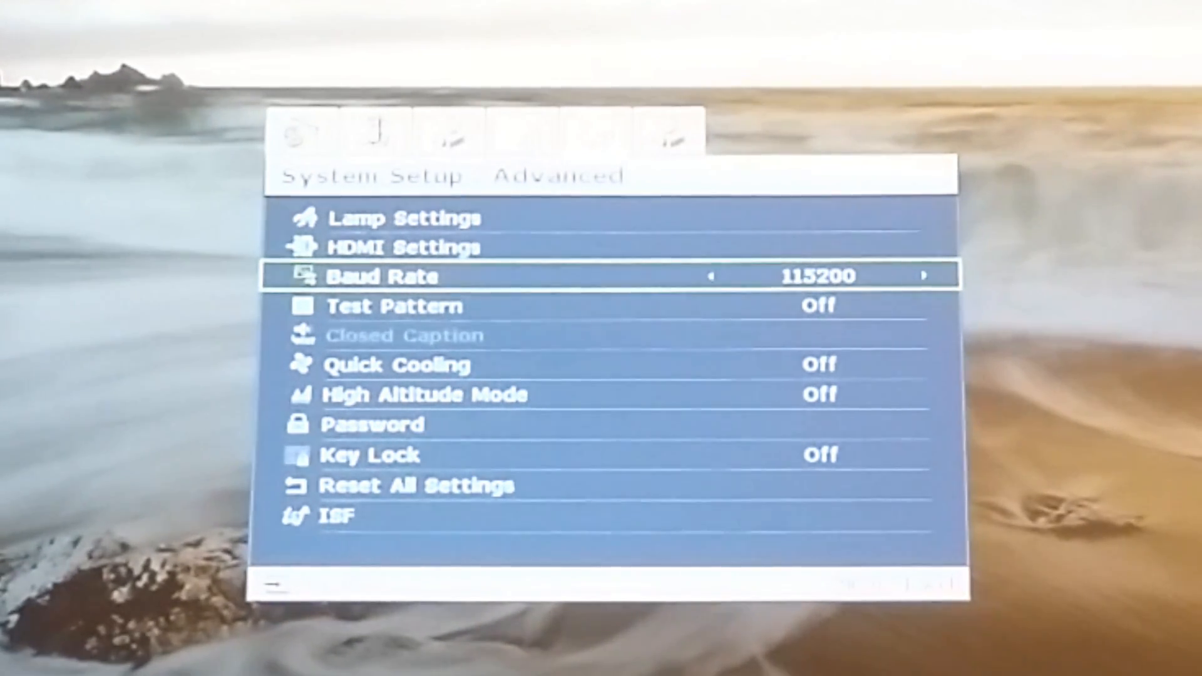
Step: Step through Test Pattern, Quick Cooling, High Altitude Mode and Password to Lamp Settings, leaving all values unchanged
{"action": "key", "text": "Down"}
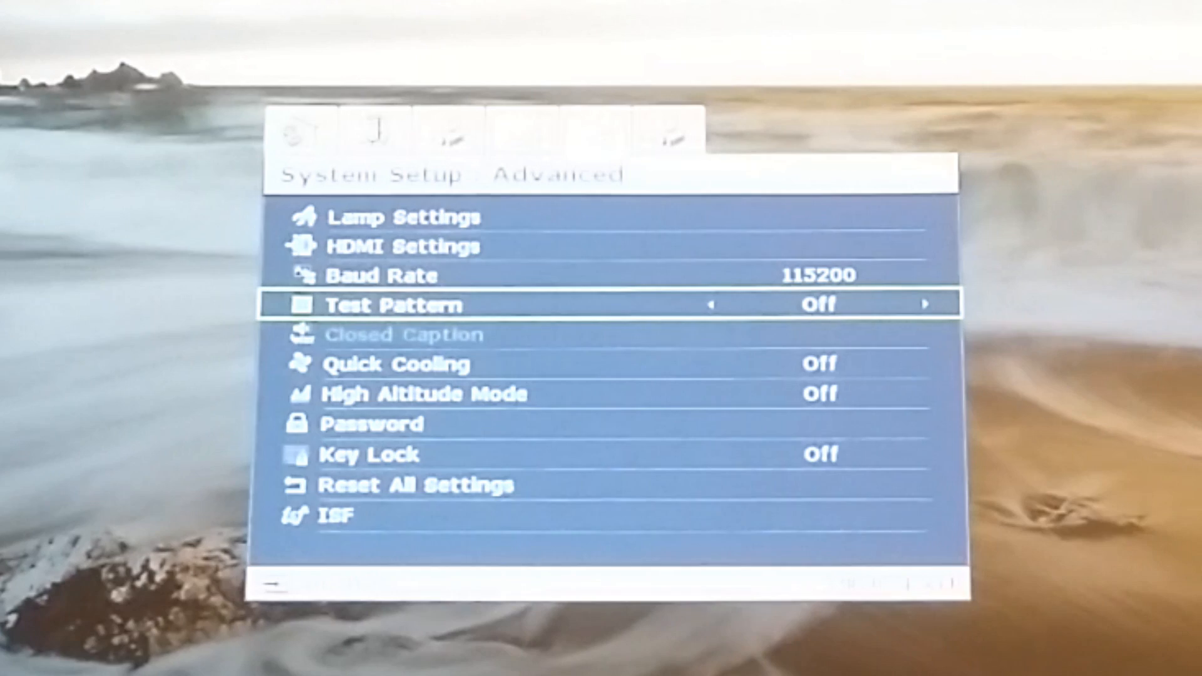
{"action": "key", "text": "Down"}
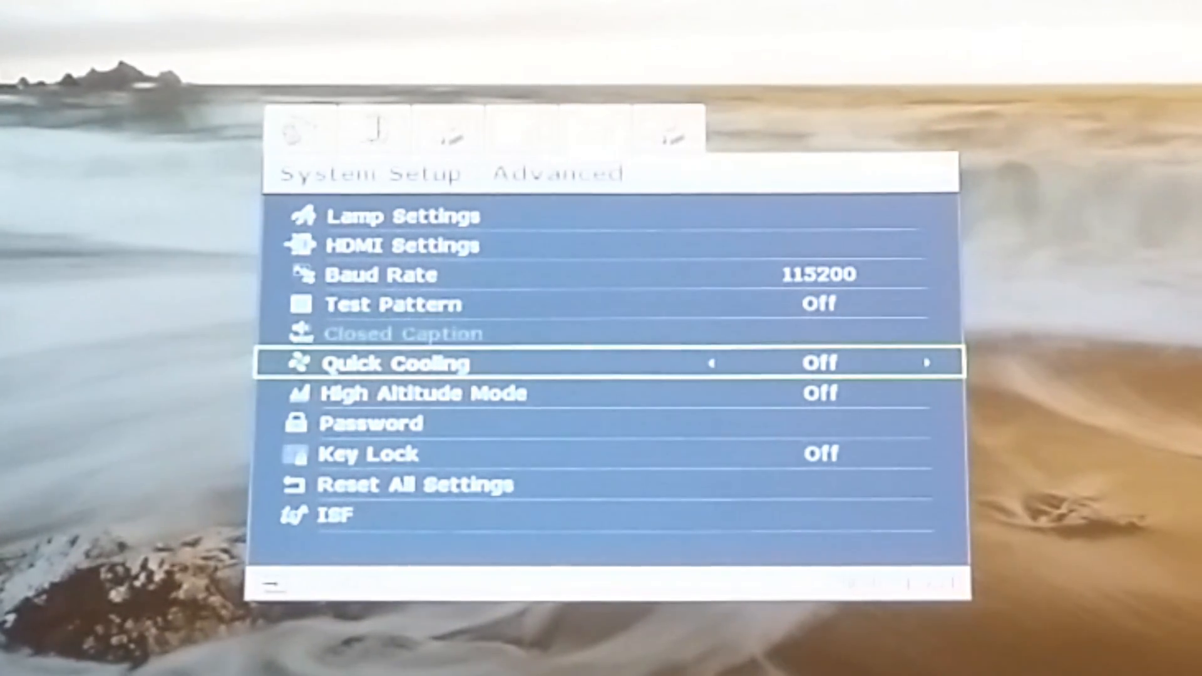
{"action": "key", "text": "Down"}
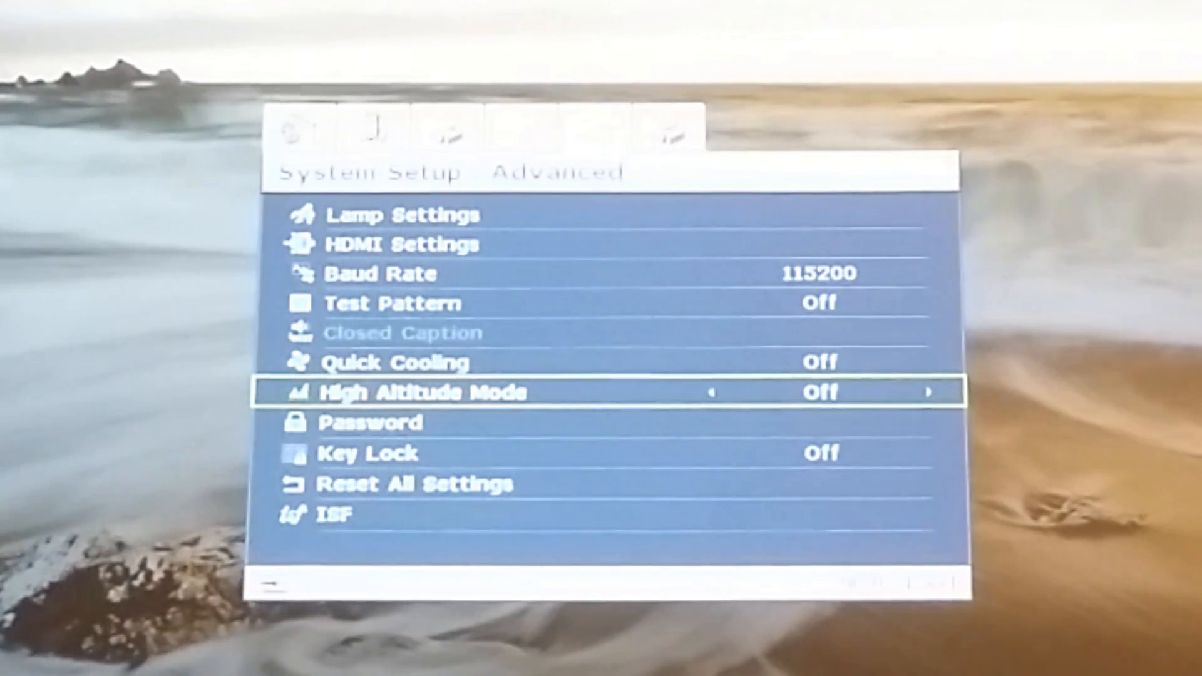
{"action": "key", "text": "Down"}
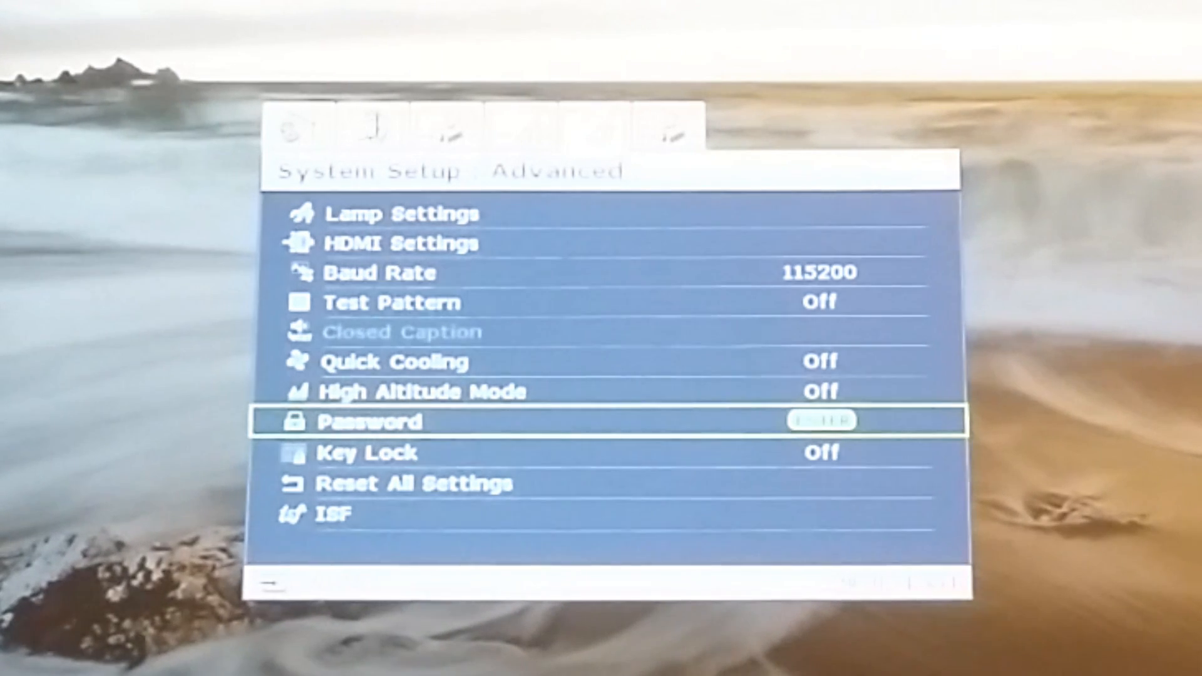
{"action": "key", "text": "up"}
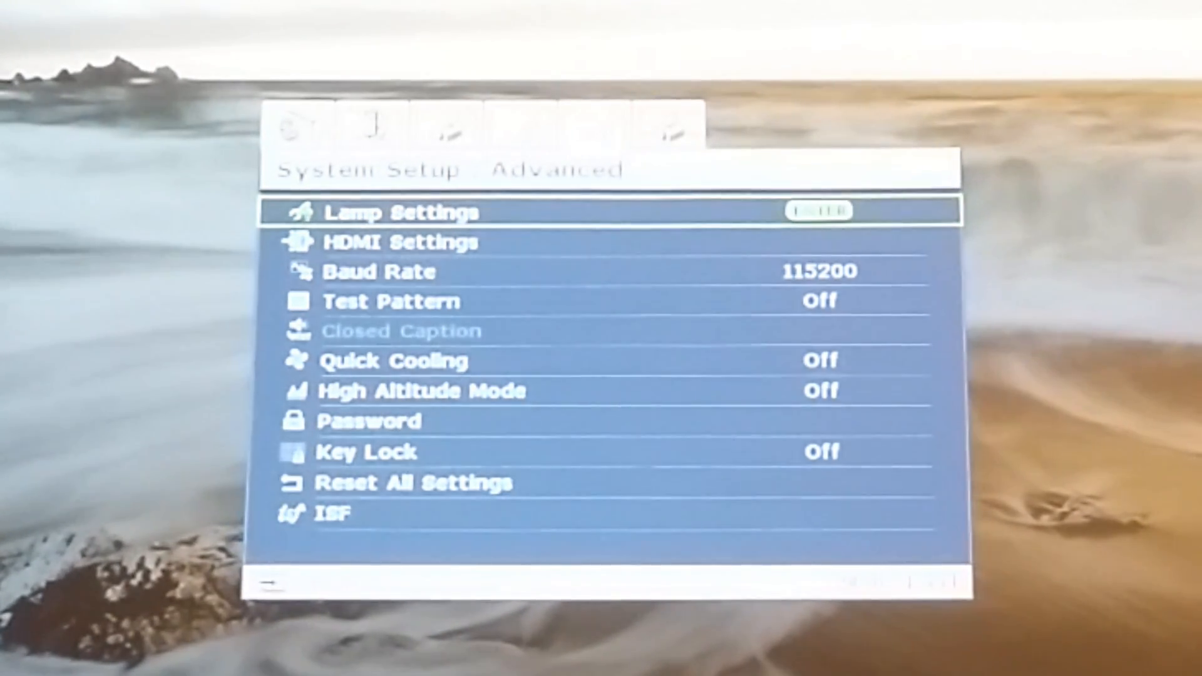